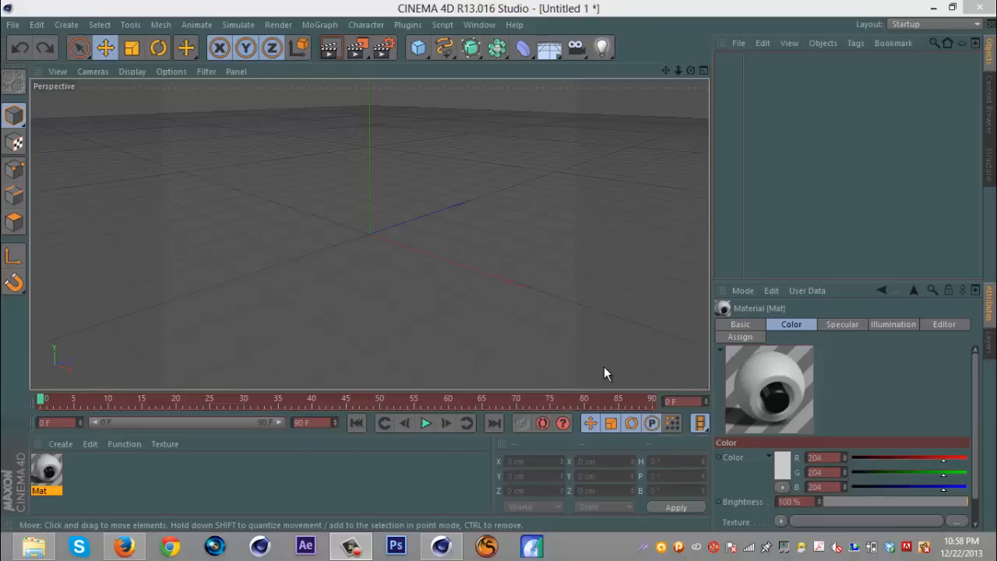
{"action": "mouse_move", "coordinate": [144, 162]}
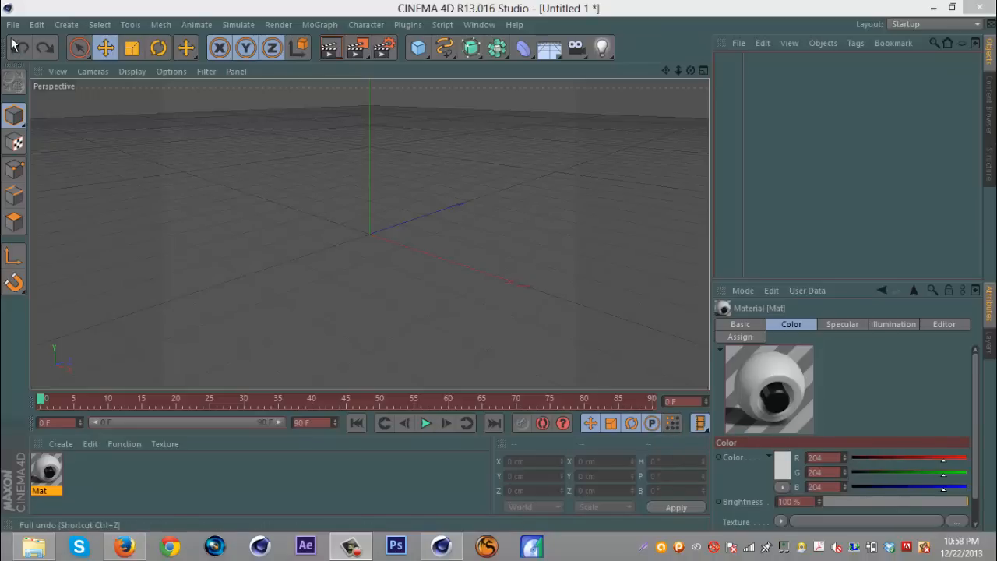
{"action": "mouse_move", "coordinate": [575, 285]}
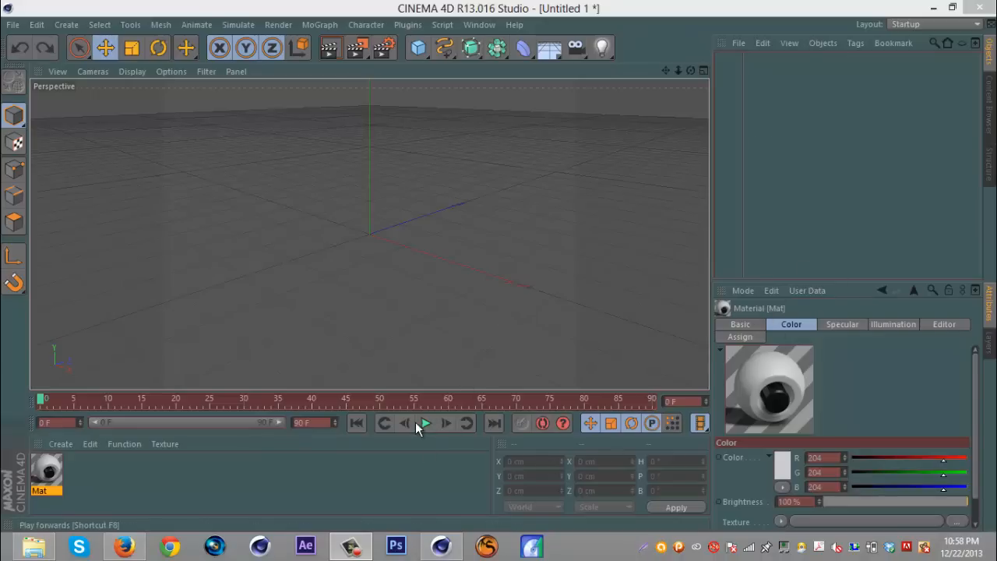
{"action": "mouse_move", "coordinate": [43, 46]}
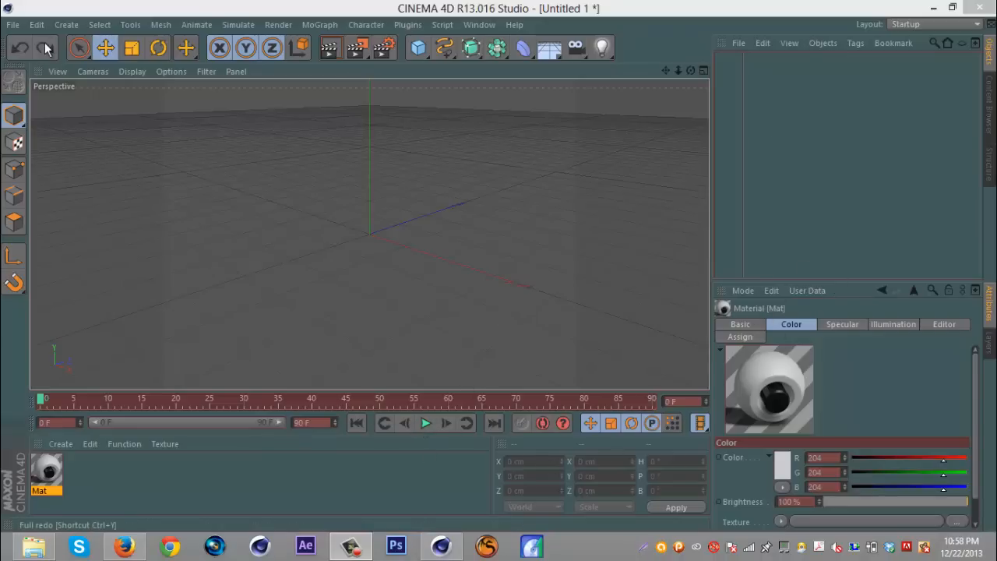
{"action": "mouse_move", "coordinate": [794, 50]}
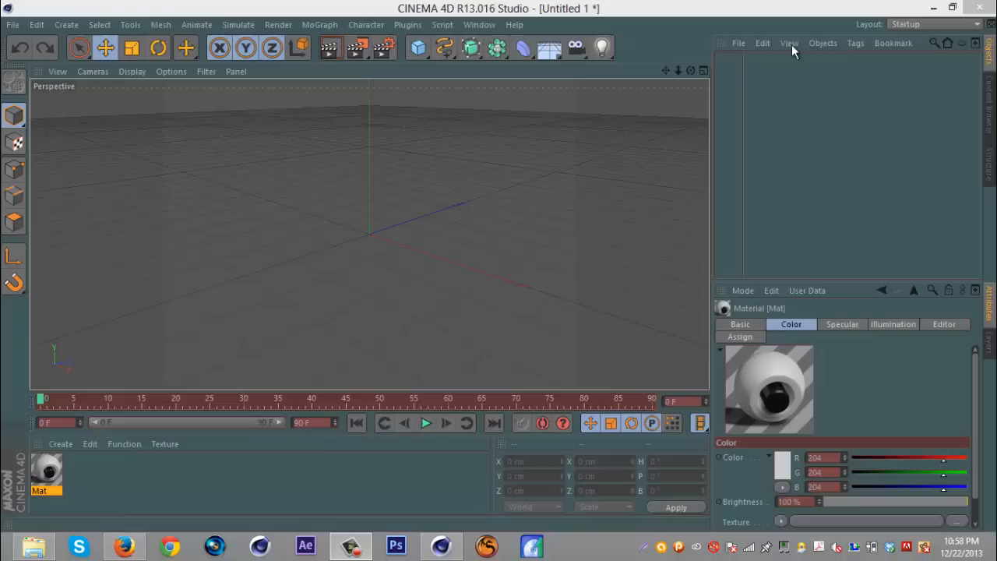
{"action": "mouse_move", "coordinate": [25, 43]}
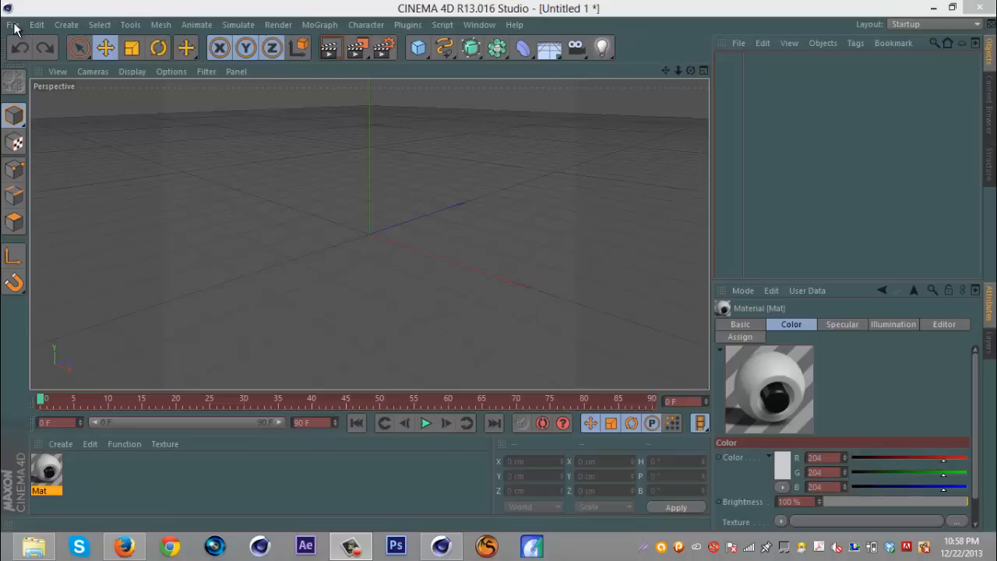
Drop down the Edit menu over the empty scene.
{"action": "left_click", "coordinate": [13, 25]}
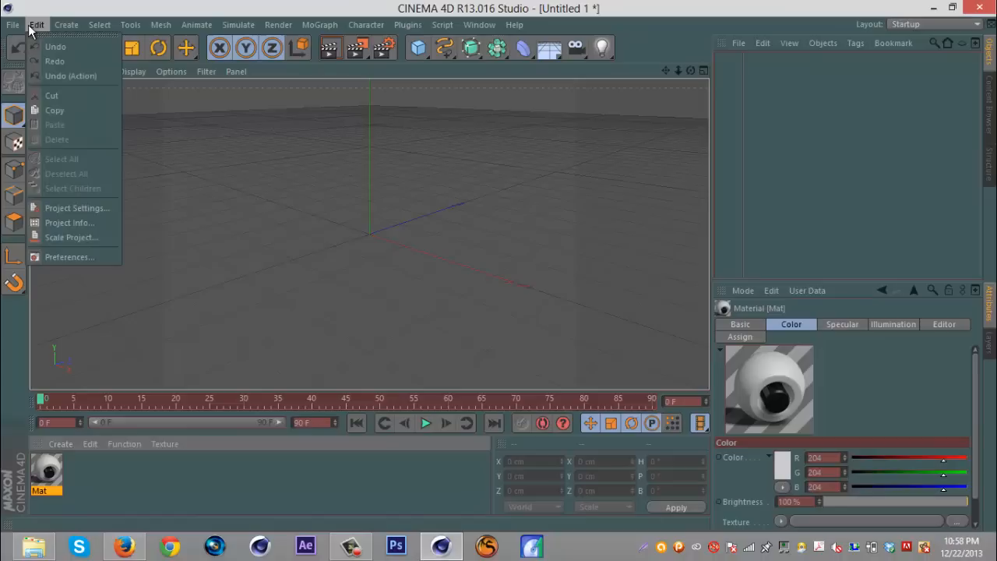
Reach Preferences through the Edit menu, showing the editor color settings.
{"action": "left_click", "coordinate": [12, 25]}
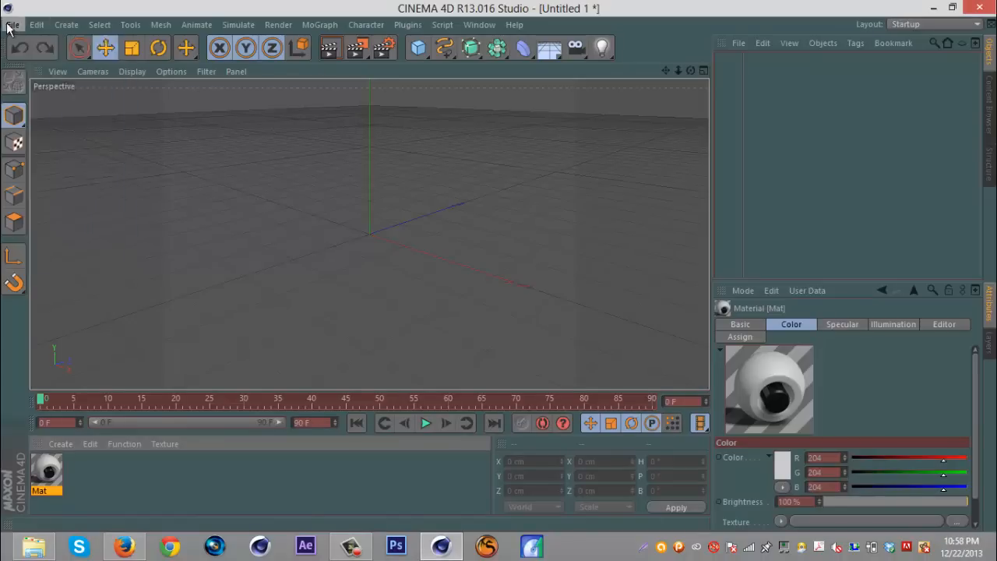
{"action": "left_click", "coordinate": [38, 25]}
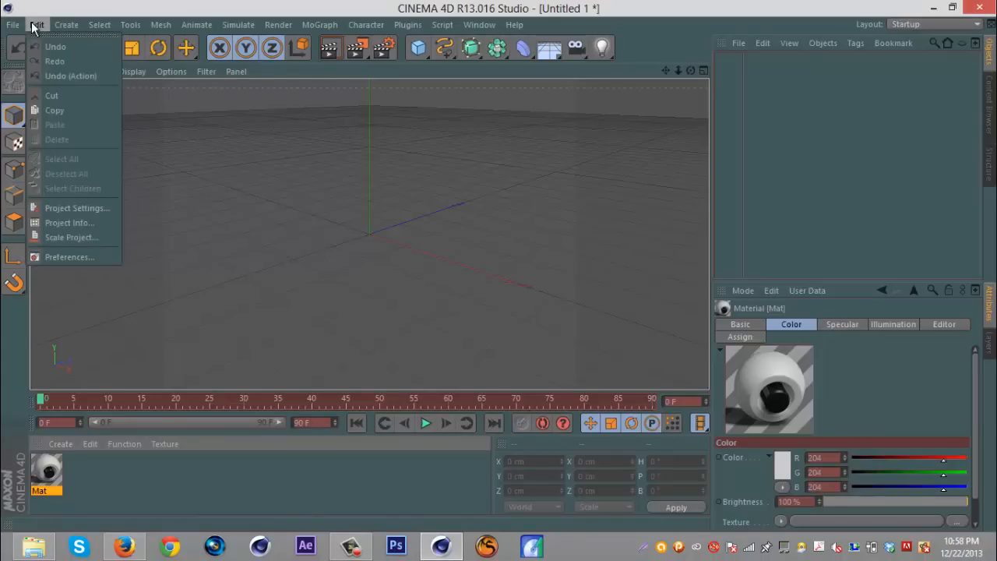
{"action": "mouse_move", "coordinate": [69, 256]}
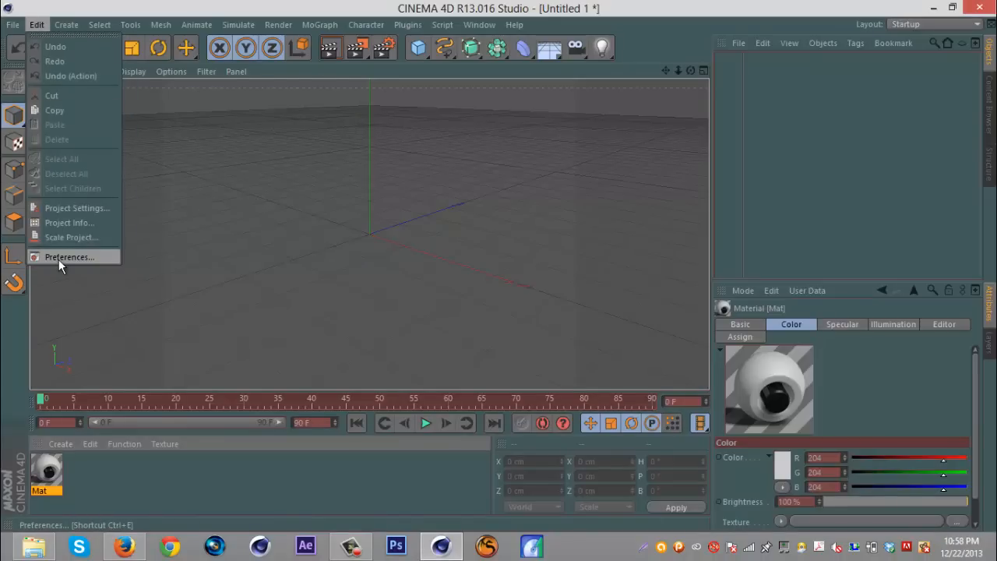
{"action": "left_click", "coordinate": [69, 255]}
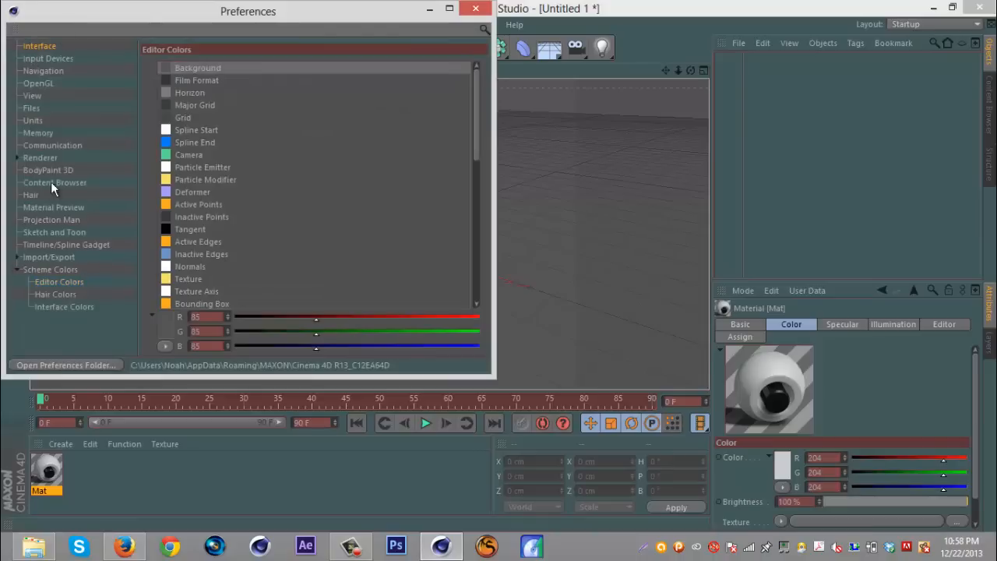
Browse Scheme Colors: Editor Colors list, then Hair Colors, ending on Interface Colors.
{"action": "left_click", "coordinate": [60, 280]}
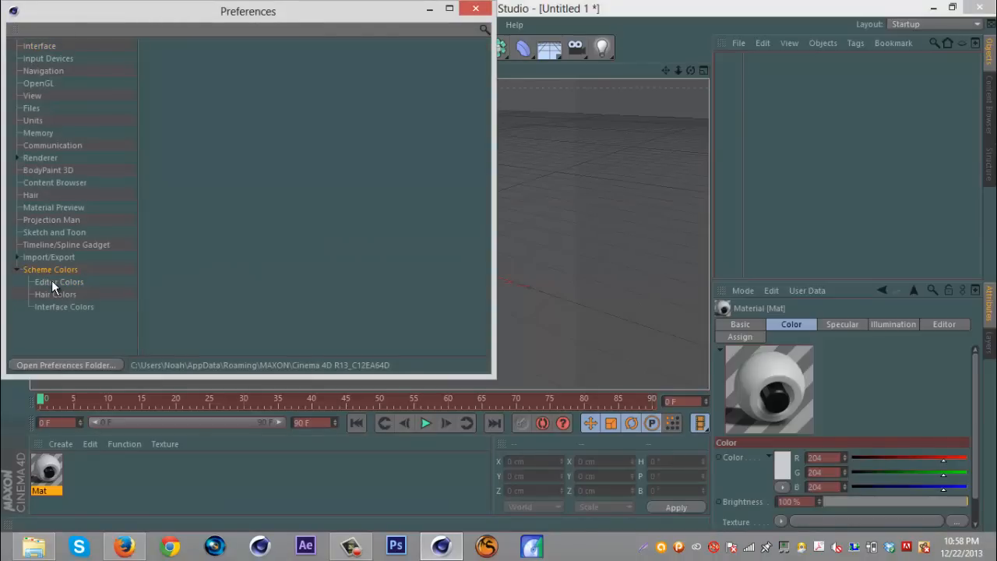
{"action": "left_click", "coordinate": [60, 280]}
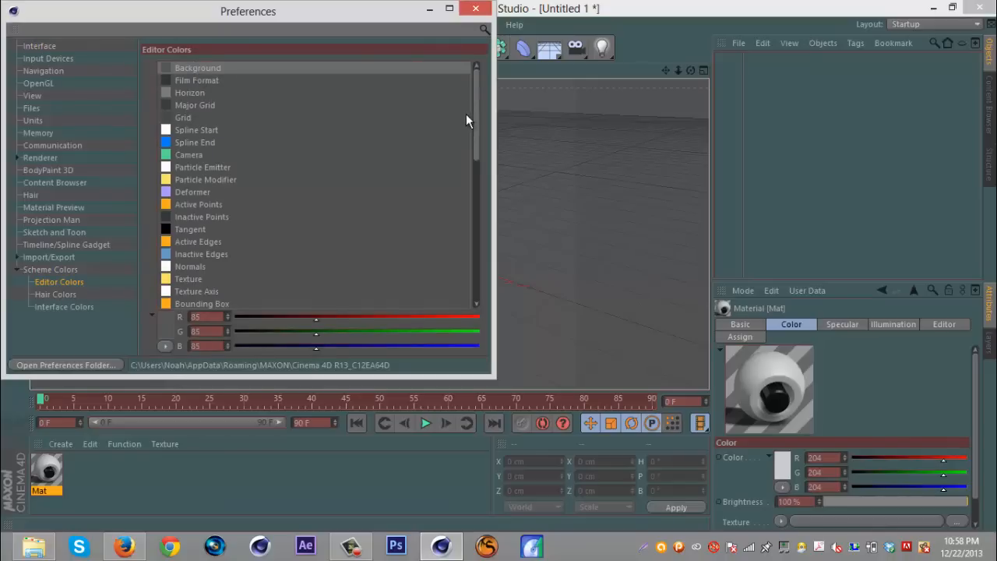
{"action": "scroll", "scroll_direction": "down", "scroll_amount": 3}
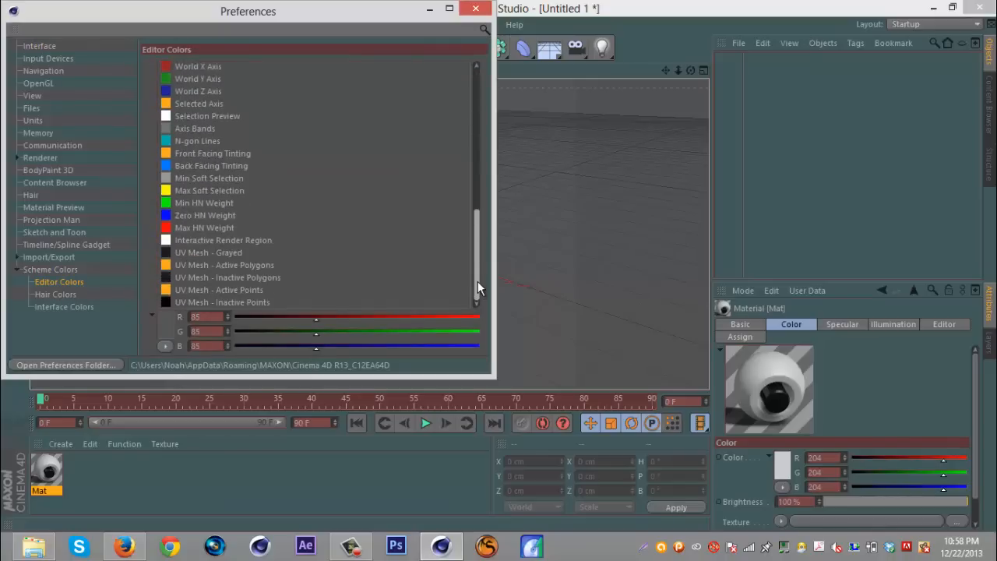
{"action": "scroll", "scroll_direction": "up", "scroll_amount": 3}
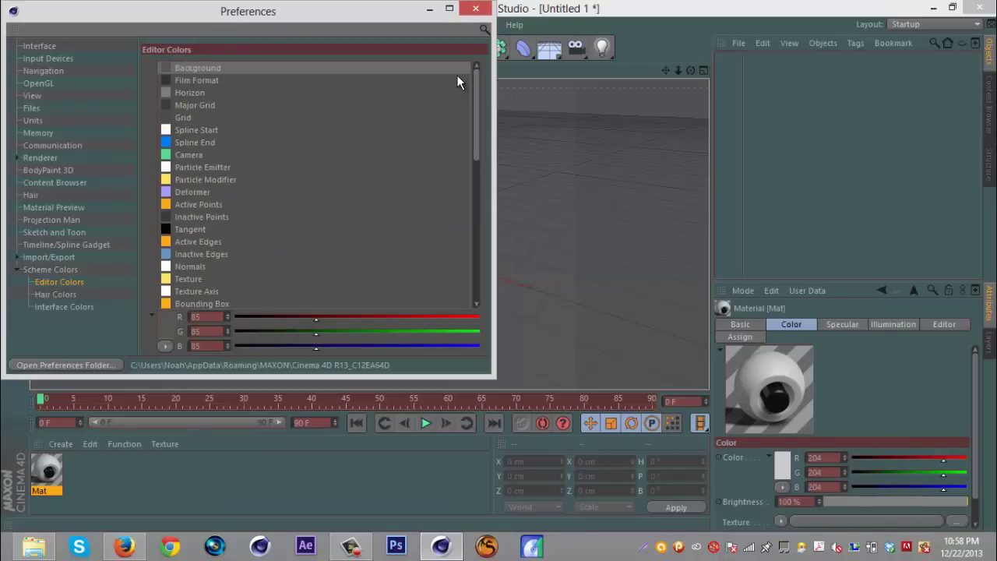
{"action": "mouse_move", "coordinate": [327, 176]}
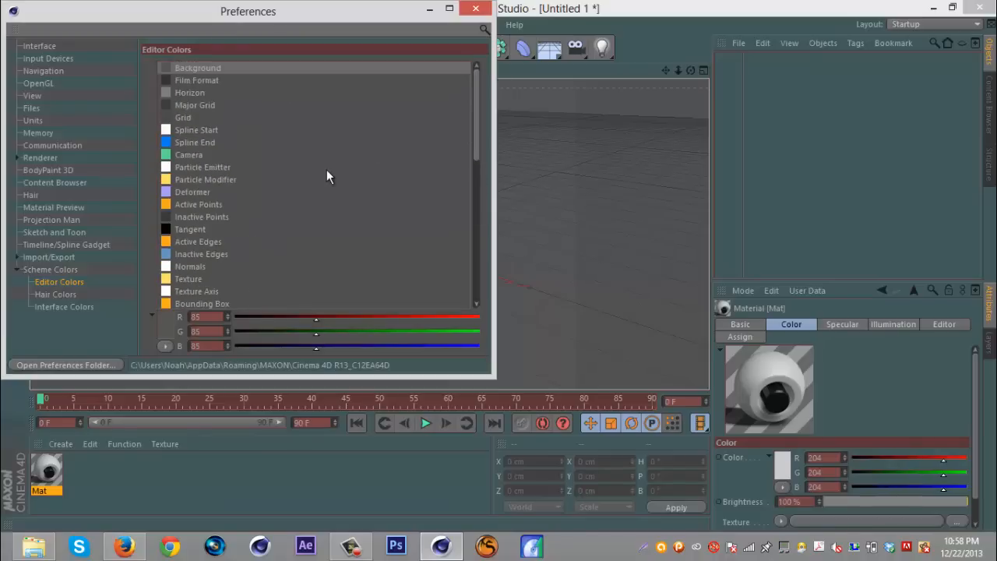
{"action": "left_click", "coordinate": [55, 293]}
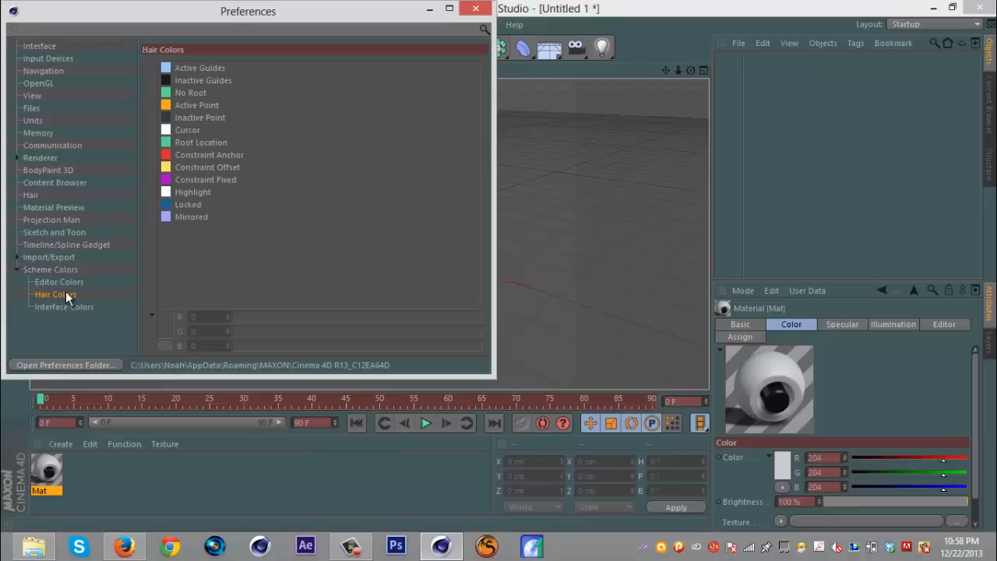
{"action": "left_click", "coordinate": [64, 305]}
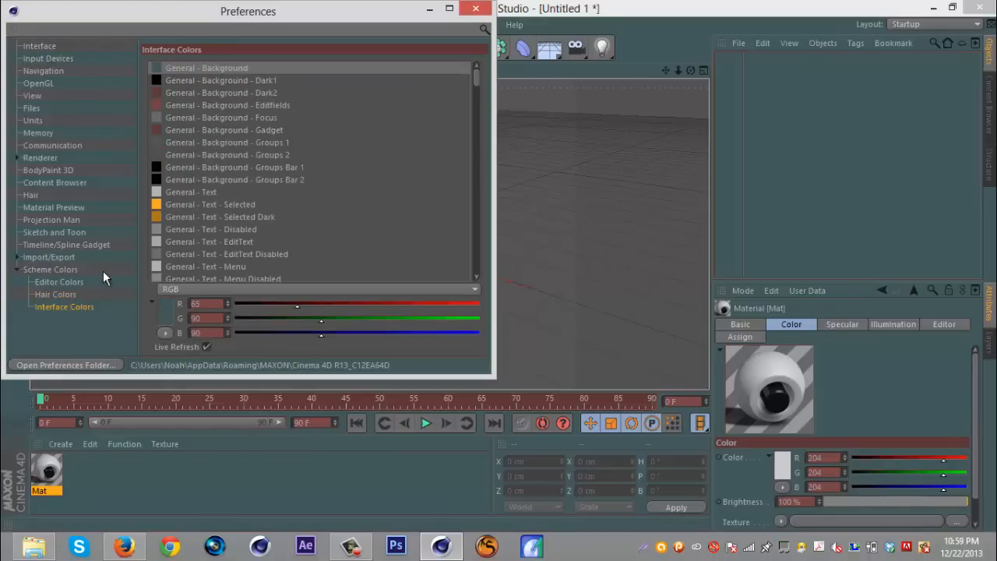
{"action": "mouse_move", "coordinate": [59, 287]}
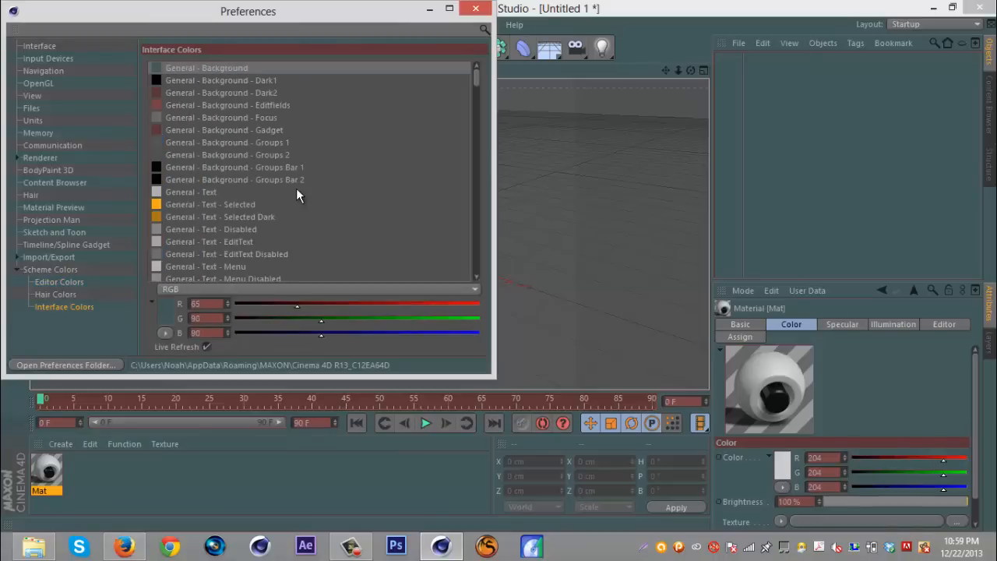
{"action": "mouse_move", "coordinate": [250, 75]}
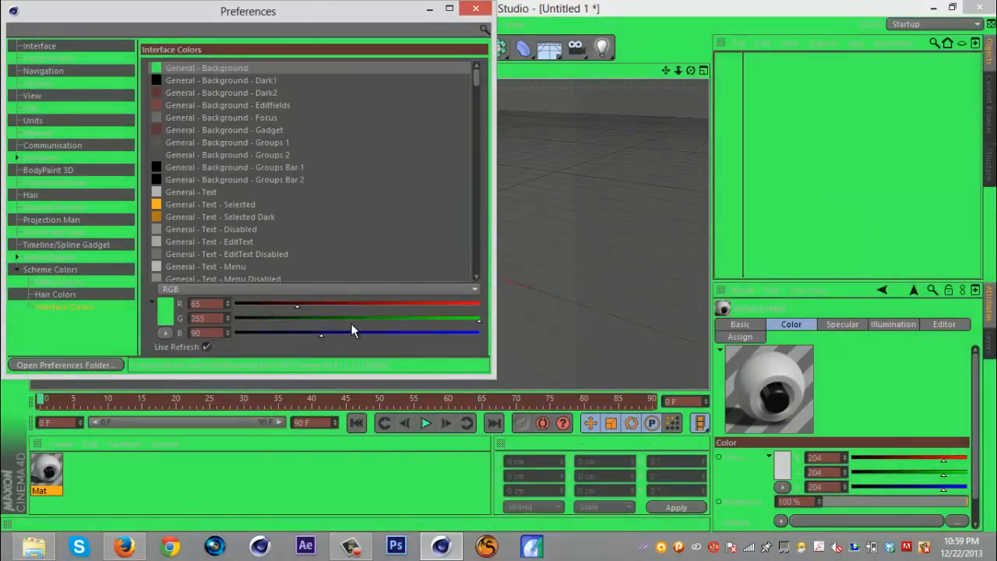
{"action": "mouse_move", "coordinate": [326, 323]}
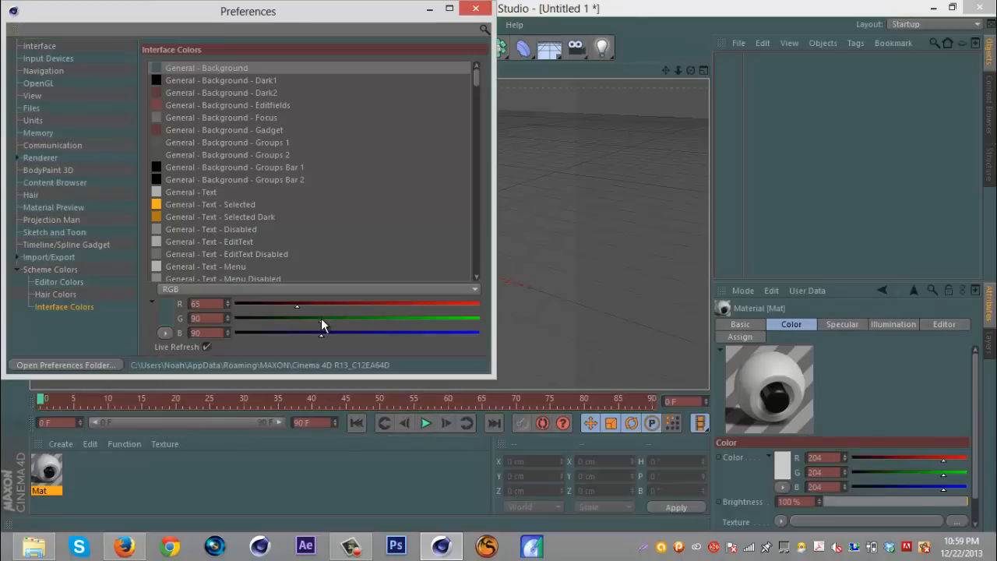
{"action": "mouse_move", "coordinate": [346, 340]}
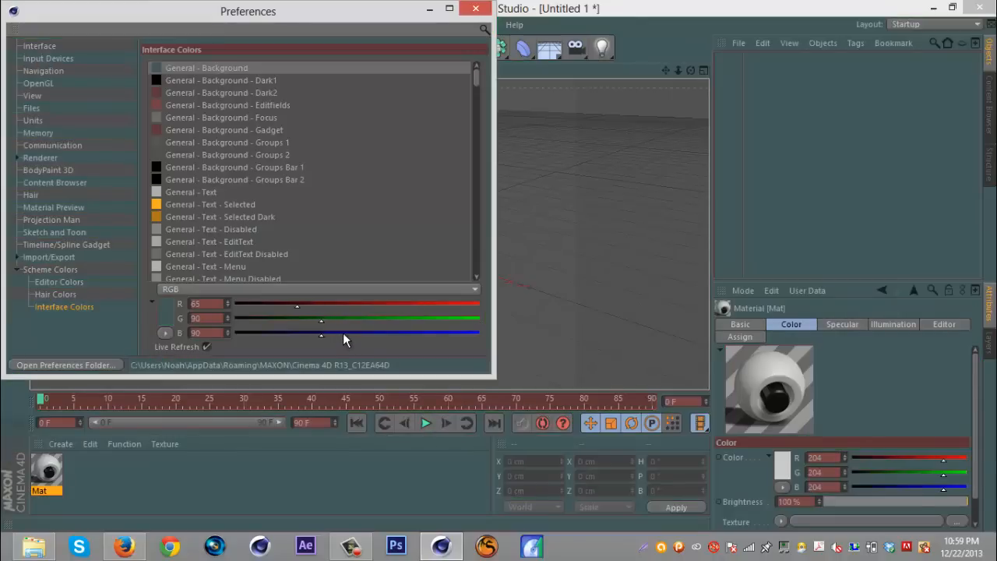
Tint the General - Background colour blue with the slider, then restore the original gray.
{"action": "left_click_drag", "start_coordinate": [321, 334], "coordinate": [355, 334]}
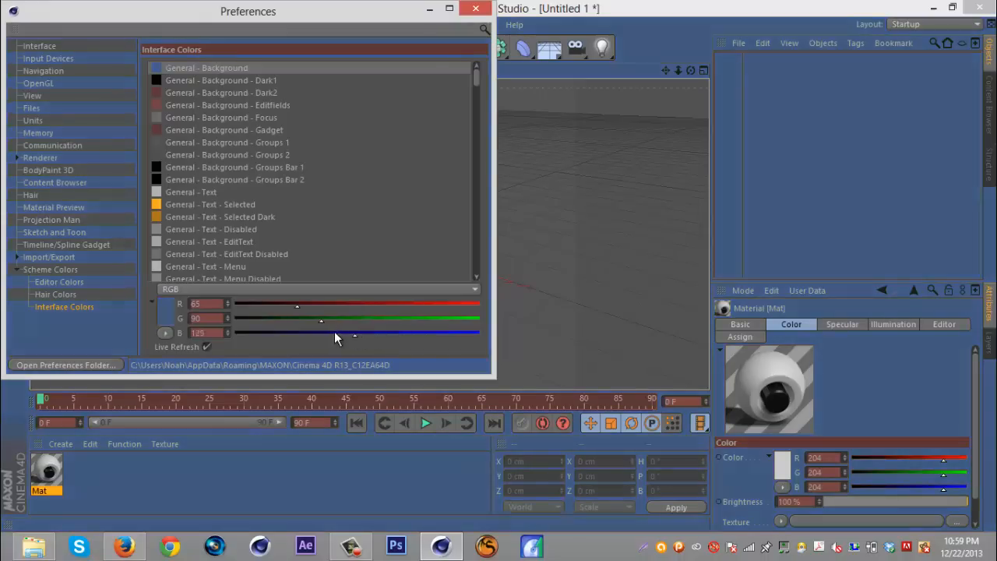
{"action": "left_click_drag", "start_coordinate": [355, 333], "coordinate": [324, 334]}
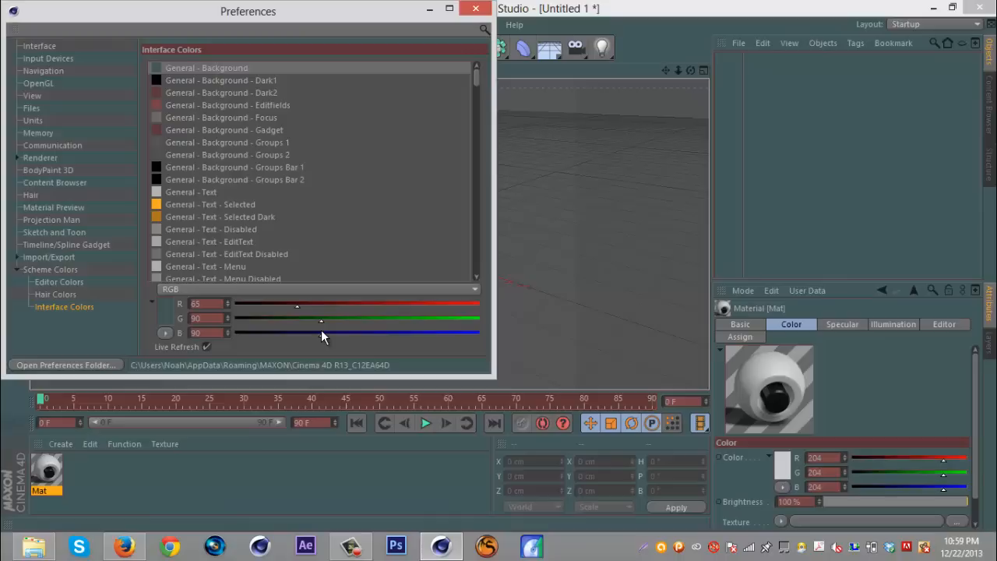
{"action": "mouse_move", "coordinate": [475, 14]}
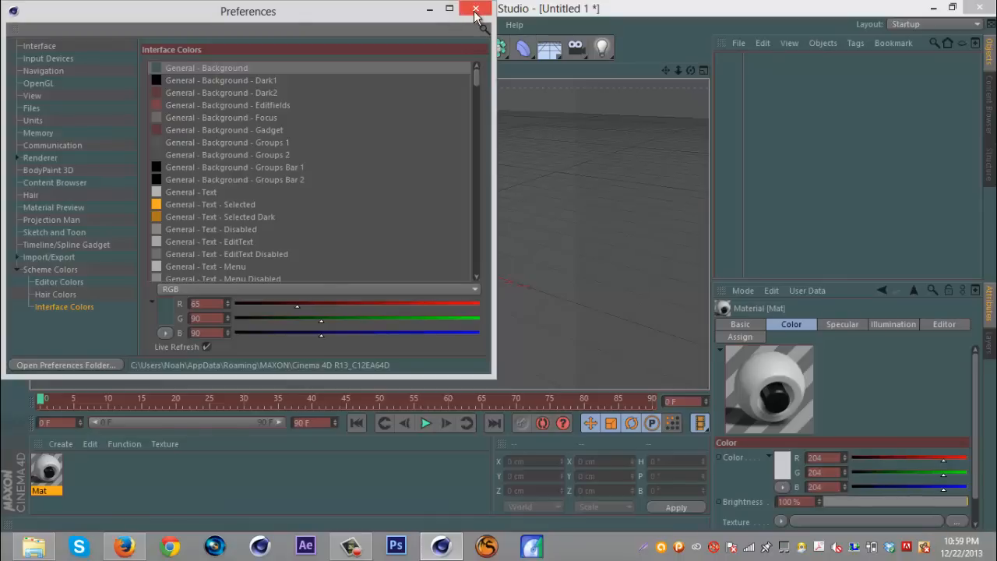
Close the Preferences window, leaving the empty scene with the original gray interface.
{"action": "left_click", "coordinate": [475, 9]}
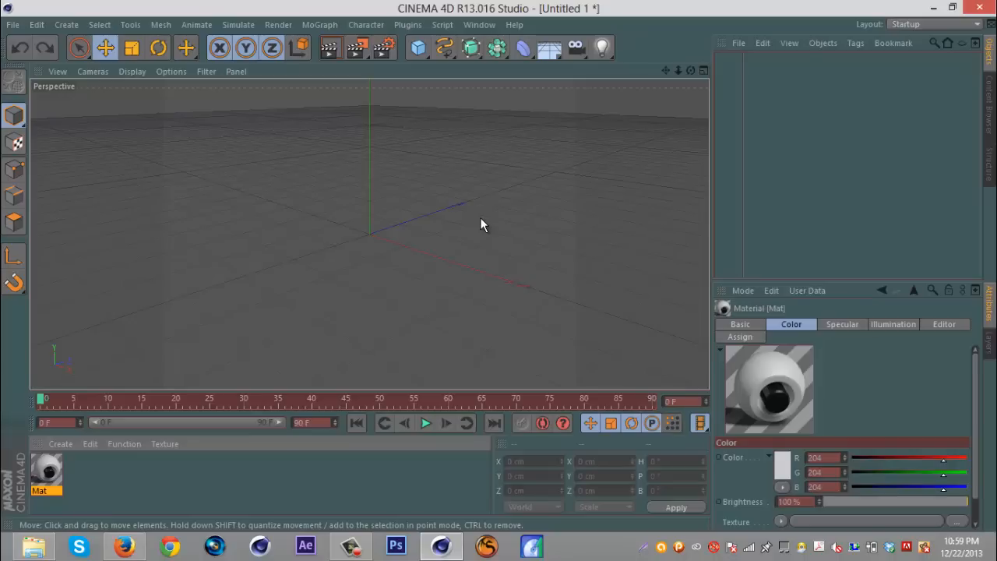
{"action": "mouse_move", "coordinate": [359, 520]}
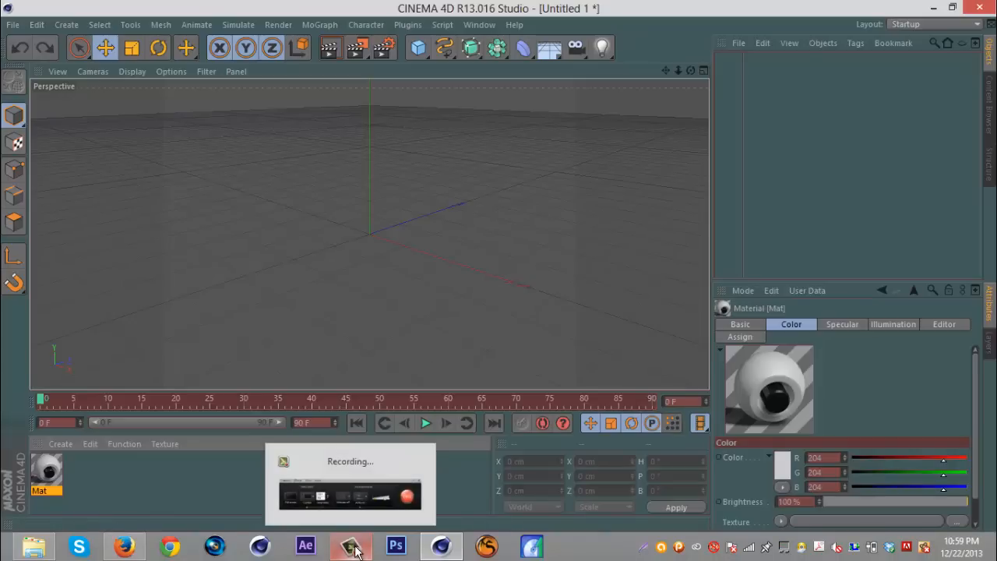
{"action": "left_click", "coordinate": [349, 545]}
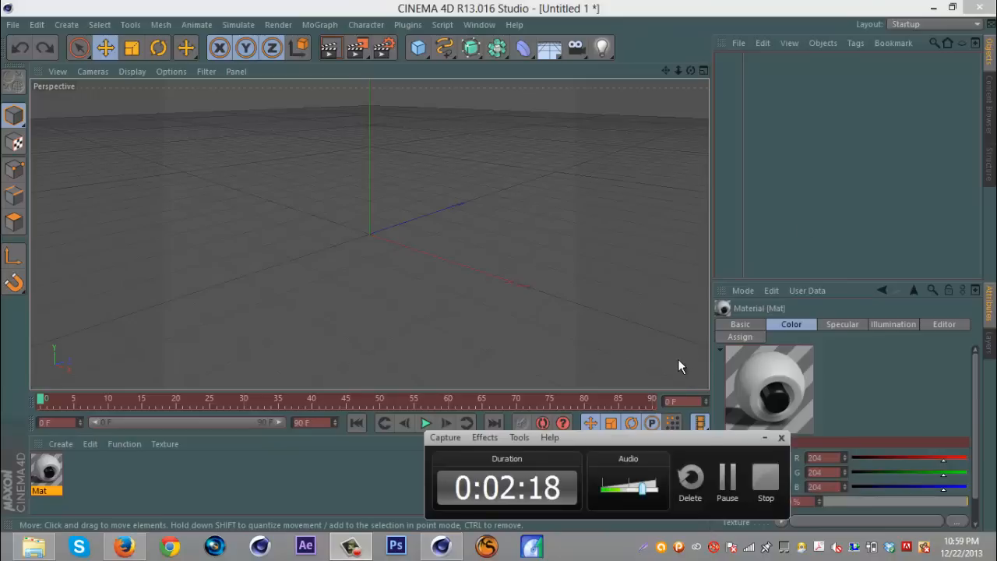